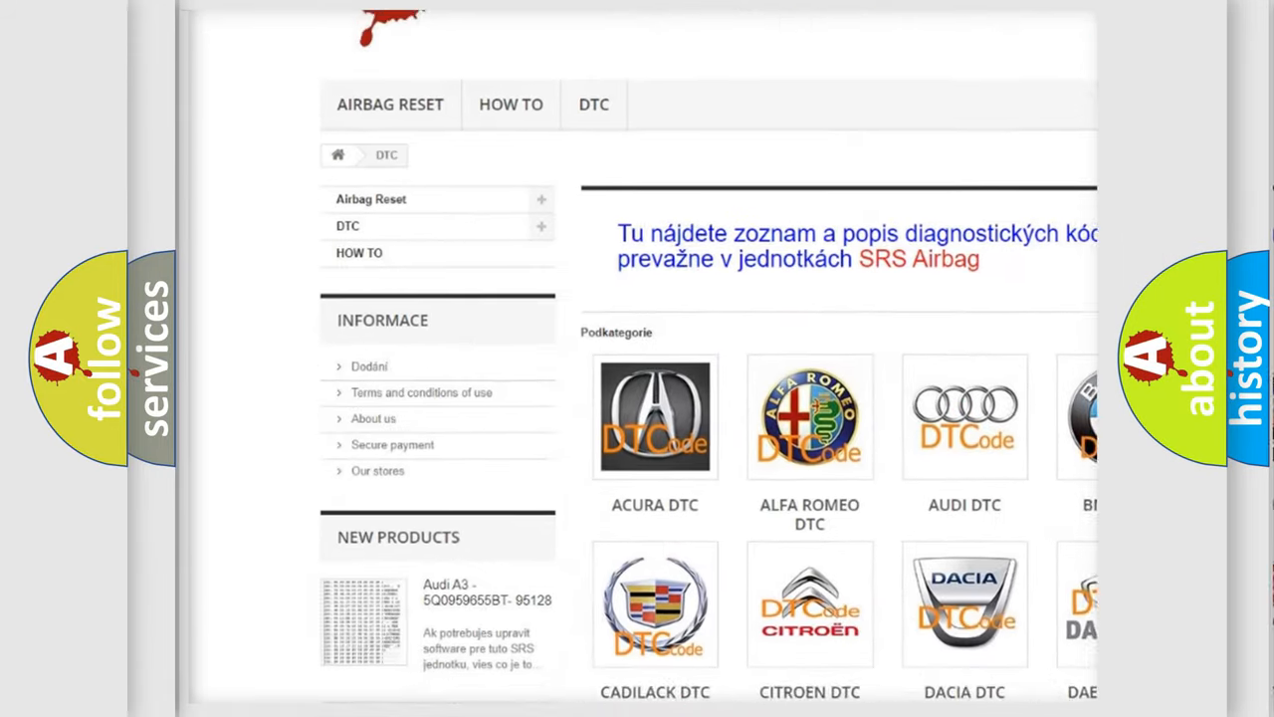
{"action": "scroll", "scroll_direction": "down", "scroll_amount": 3}
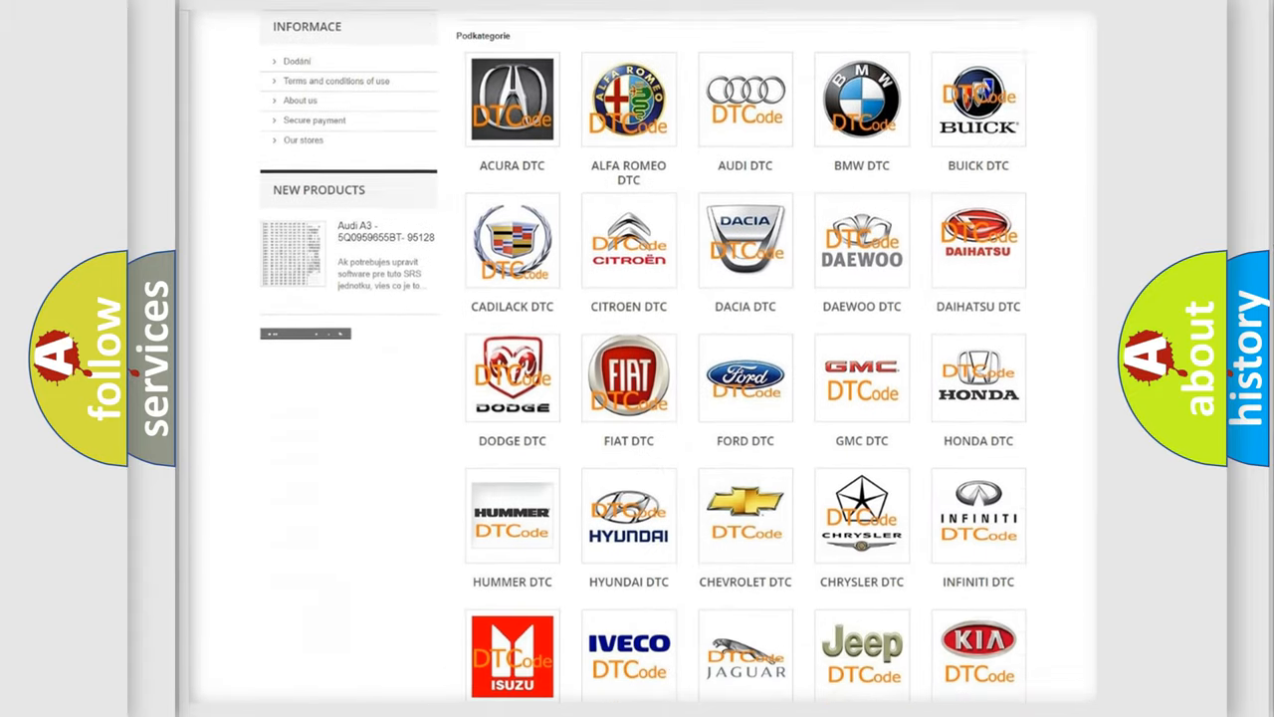
{"action": "scroll", "scroll_direction": "down", "scroll_amount": 3}
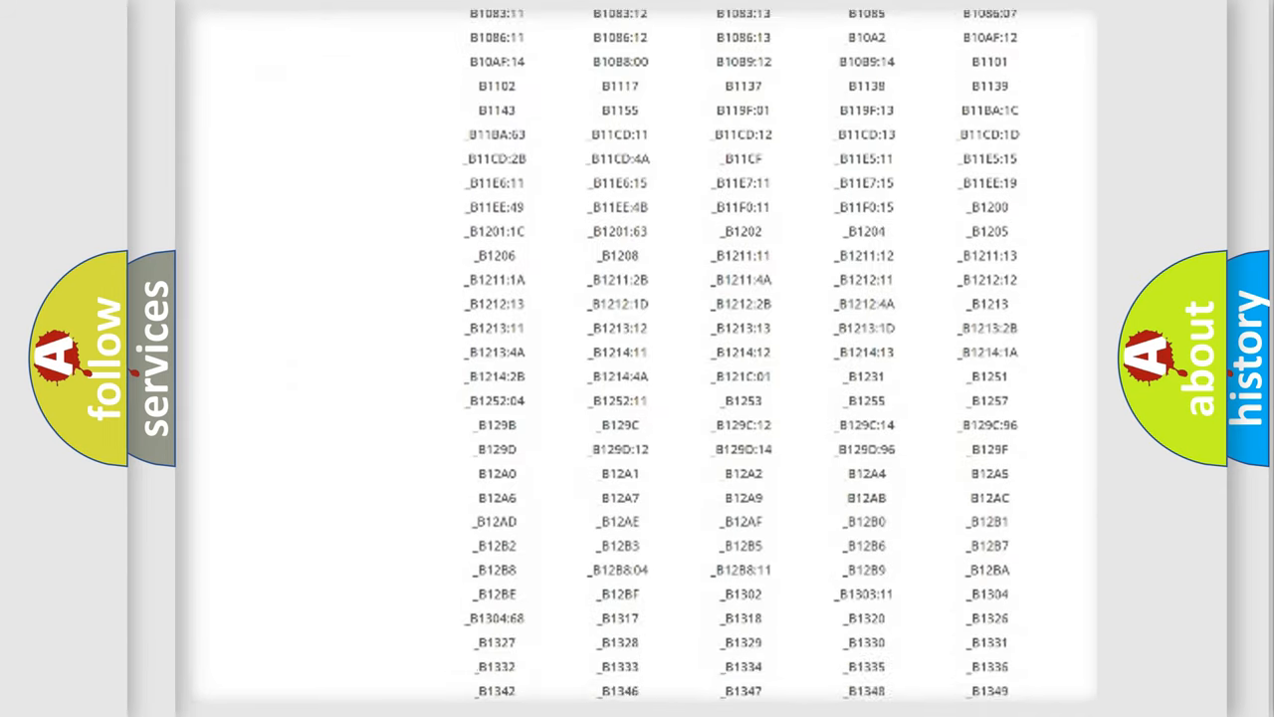
{"action": "scroll", "scroll_direction": "down", "scroll_amount": 3}
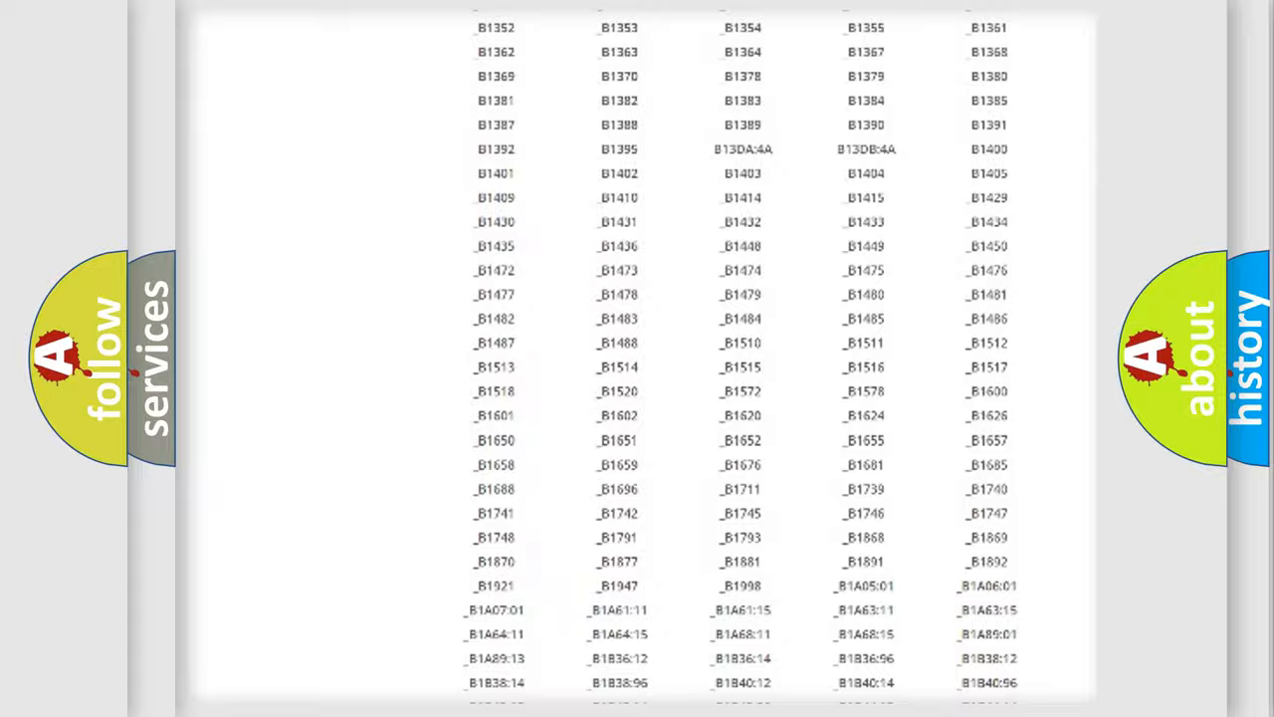